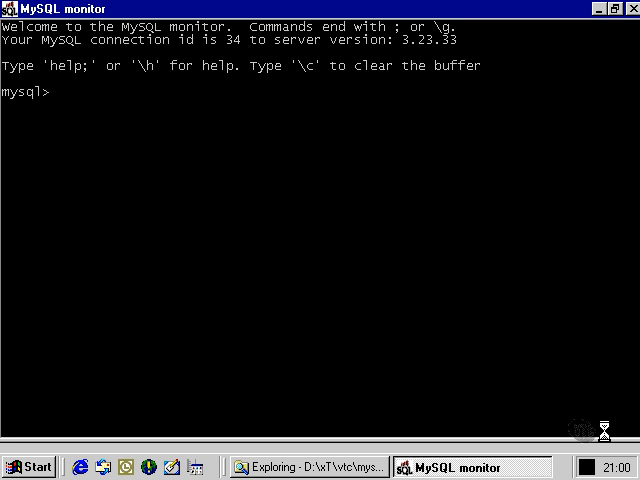
Select the sample database, list its five tables, and start listing the products table's columns
{"action": "type", "text": "use d"}
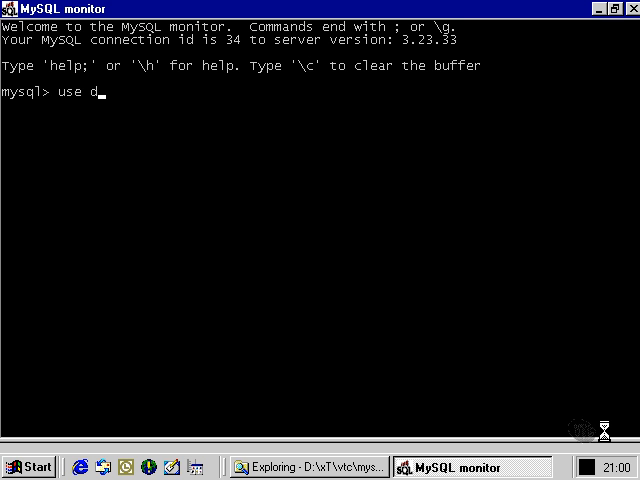
{"action": "key", "text": "BackSpace"}
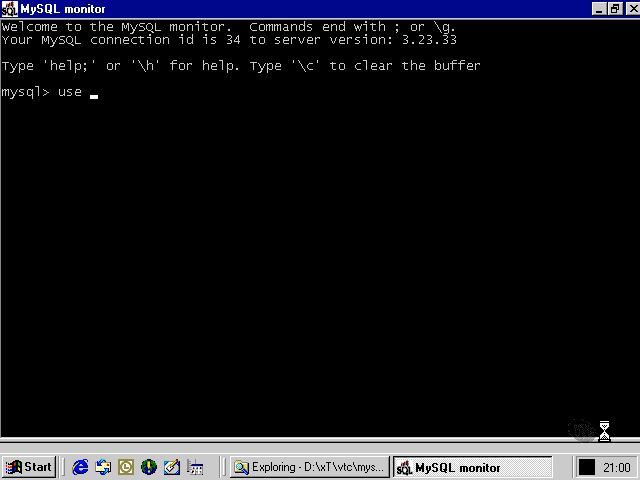
{"action": "type", "text": "sample;"}
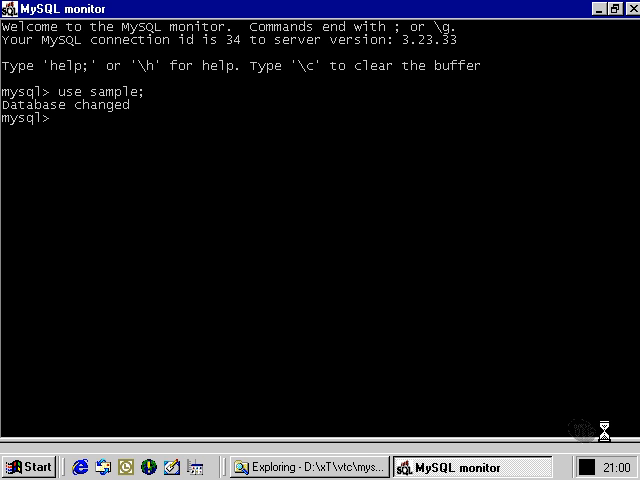
{"action": "type", "text": "show tables;"}
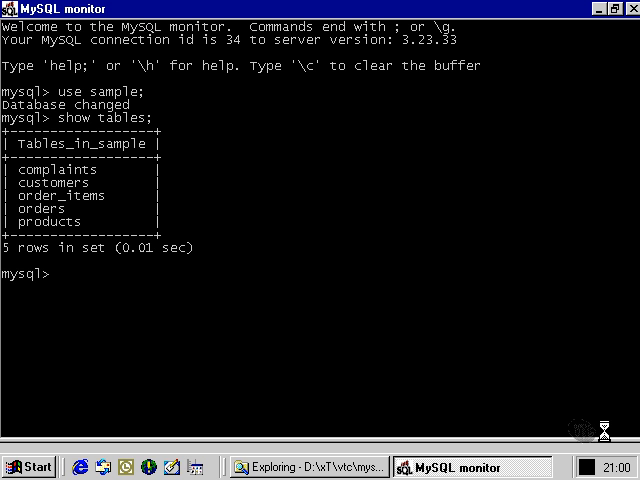
{"action": "type", "text": "show"}
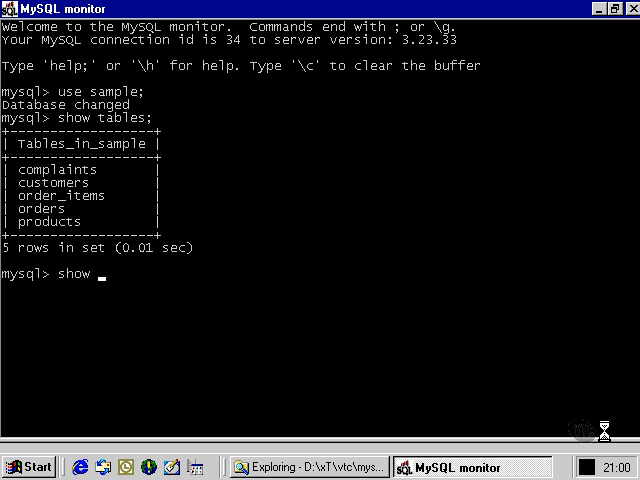
{"action": "type", "text": "columns from products;"}
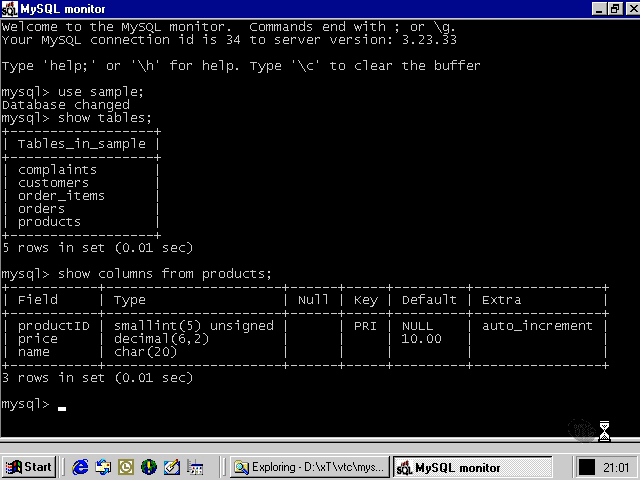
Begin an ALTER TABLE products statement adding a description column of type SET
{"action": "type", "text": "alter tabl"}
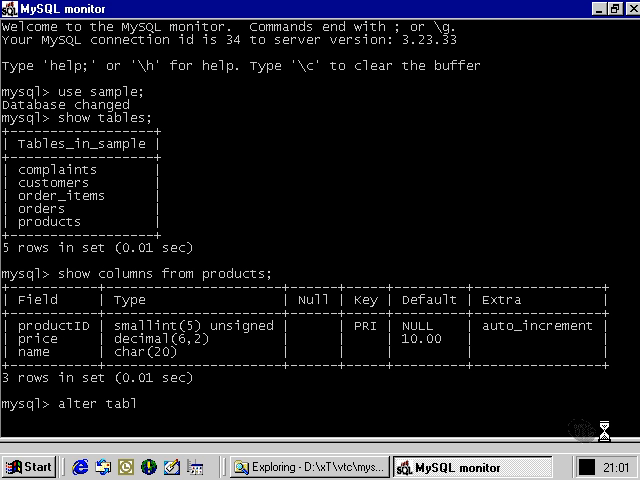
{"action": "type", "text": "e"}
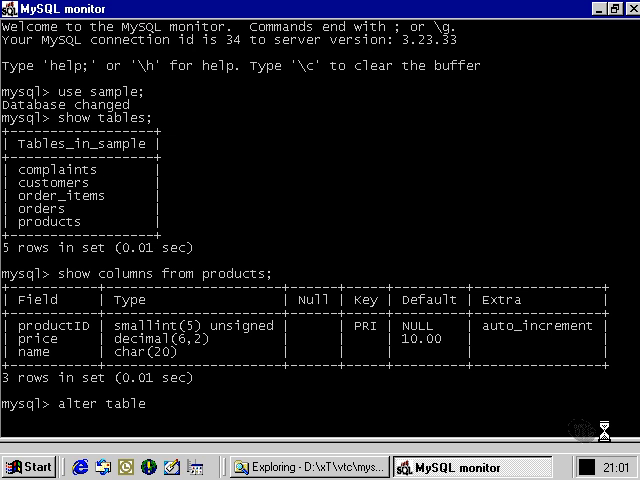
{"action": "type", "text": "products"}
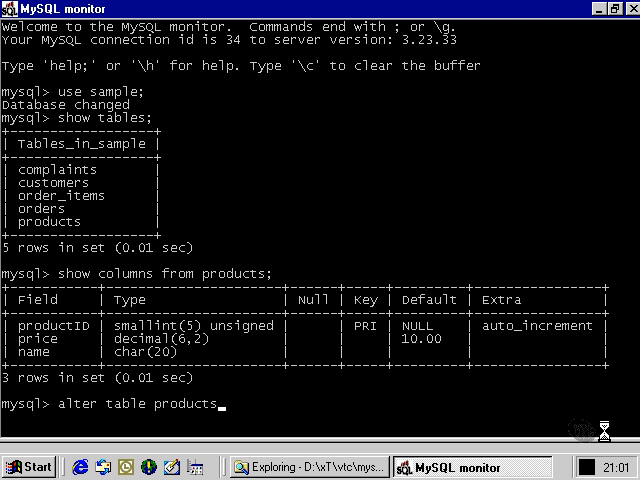
{"action": "key", "text": "enter"}
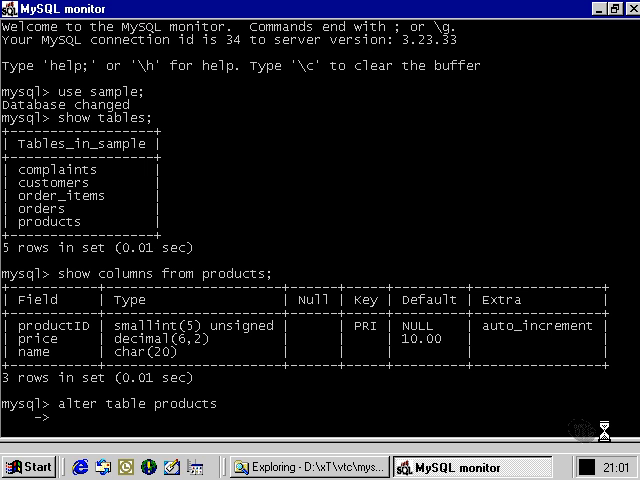
{"action": "type", "text": "add des"}
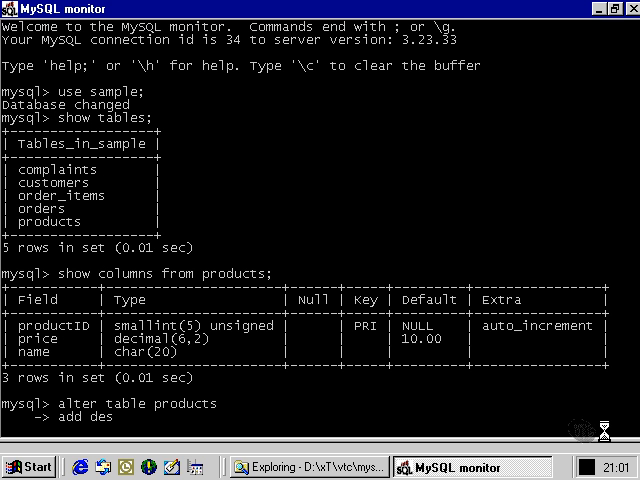
{"action": "type", "text": "cription"}
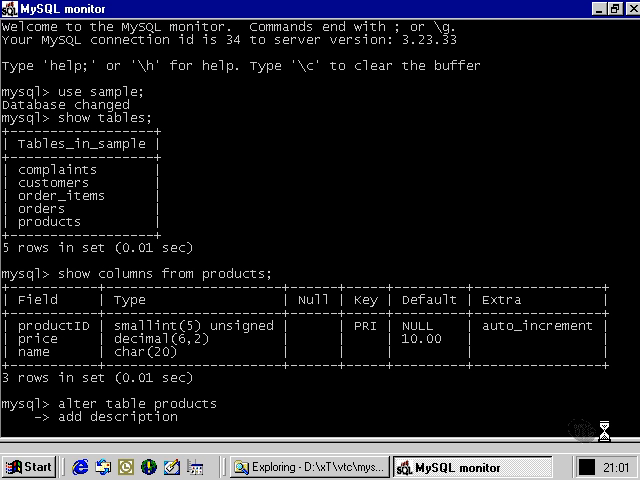
{"action": "type", "text": "set"}
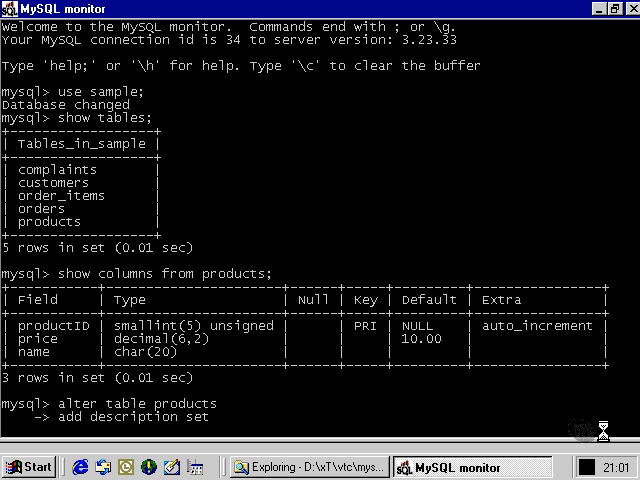
List the SET options 'hat', 'fairytale', 'starwars' inside parentheses, leaving the statement unterminated
{"action": "type", "text": "('"}
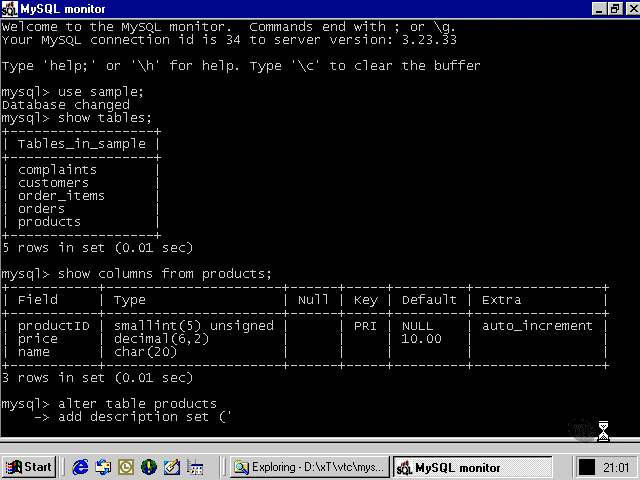
{"action": "type", "text": "hat',"}
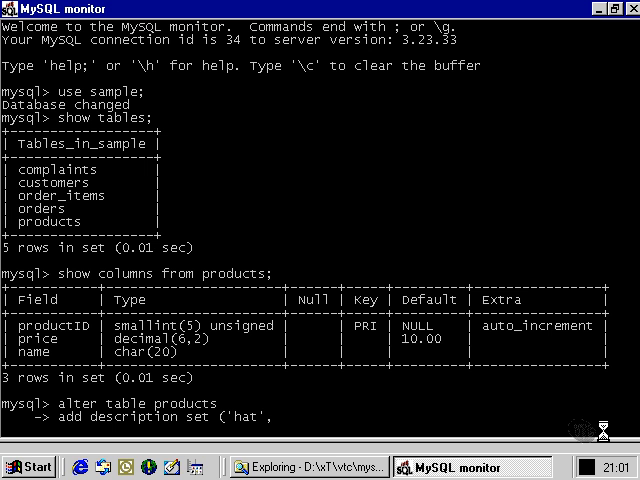
{"action": "type", "text": "'fairl"}
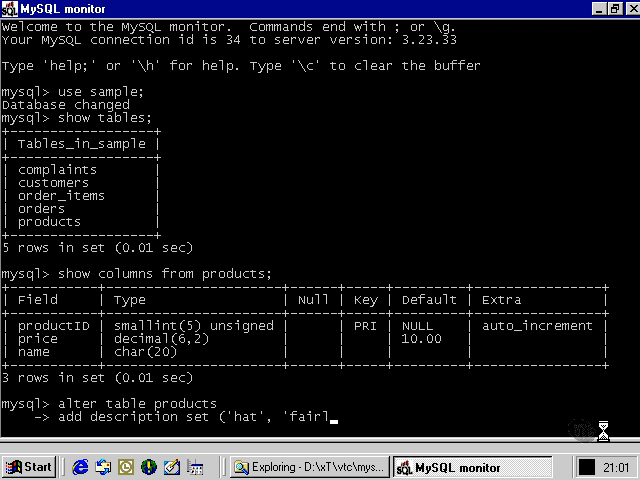
{"action": "type", "text": "yta"}
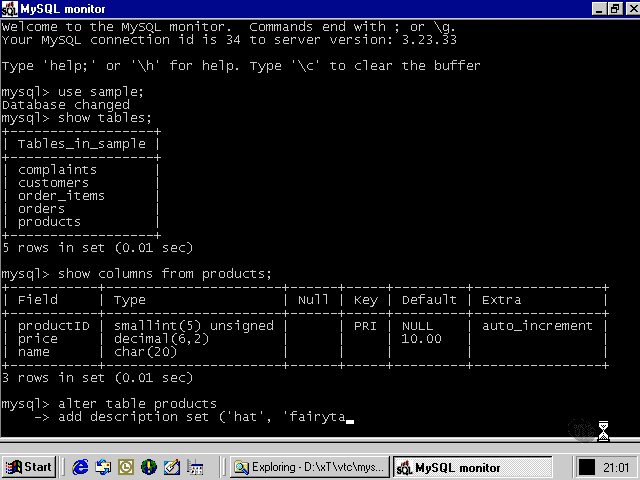
{"action": "type", "text": "le',"}
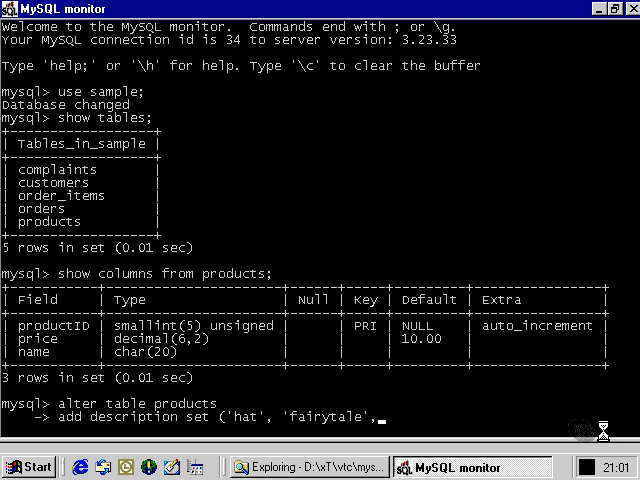
{"action": "type", "text": "'star"}
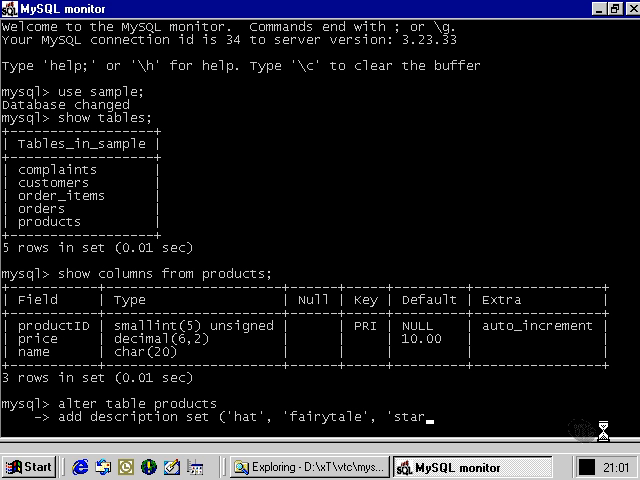
{"action": "type", "text": "wars', 'scary'"}
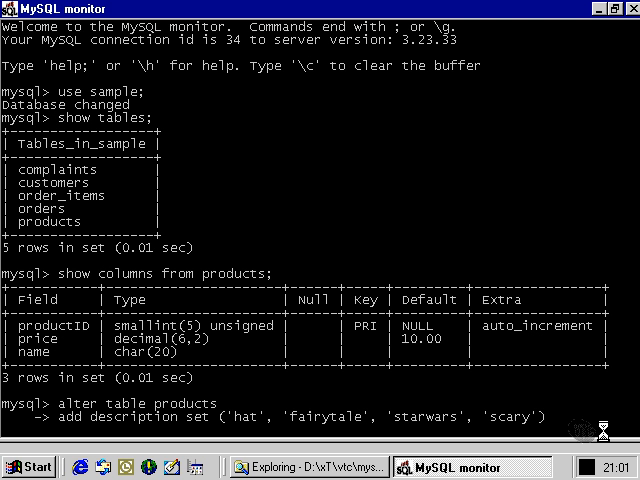
{"action": "type", "text": ")"}
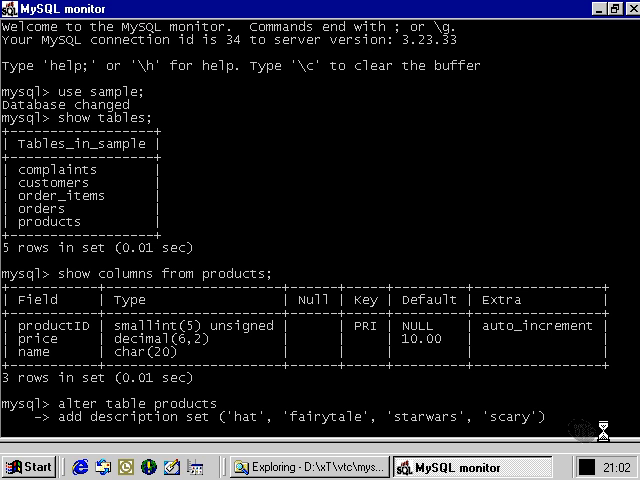
Finish the ALTER with NOT NULL and run it, then select all rows from products
{"action": "type", "text": "not"}
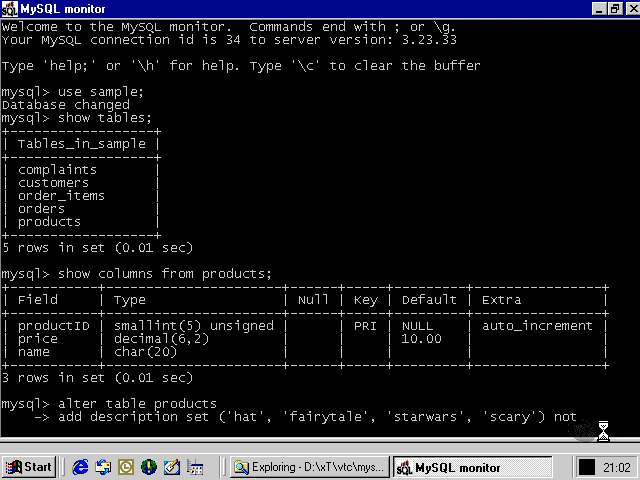
{"action": "type", "text": "null;"}
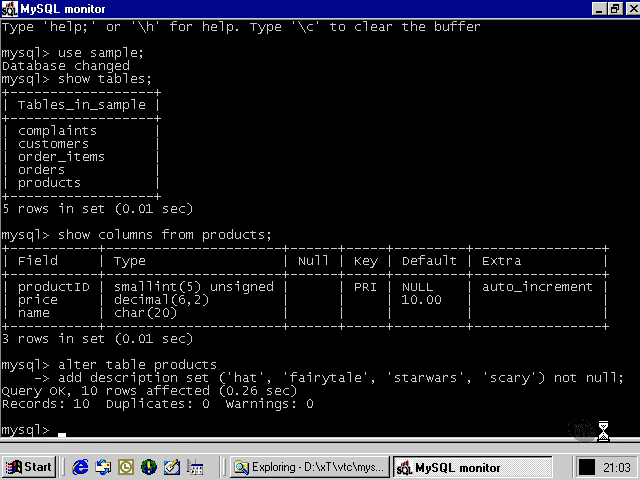
{"action": "type", "text": "select * from"}
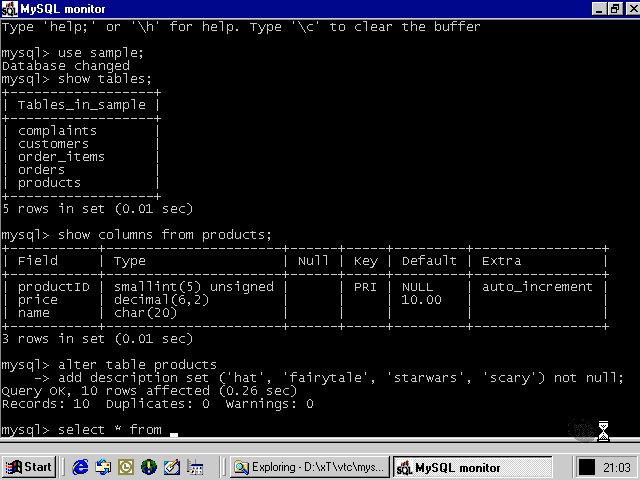
{"action": "type", "text": "pro"}
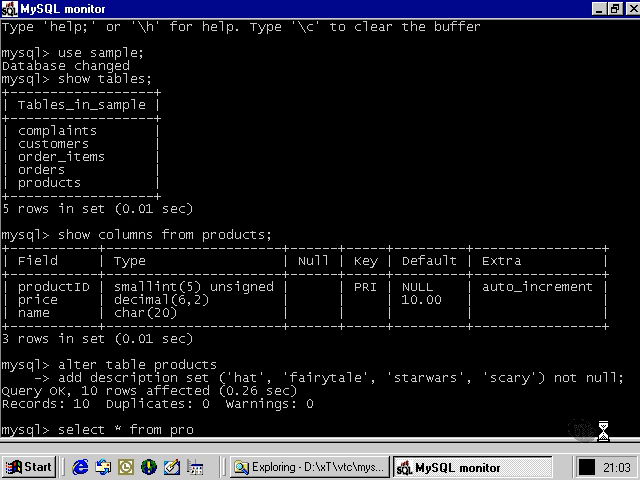
{"action": "type", "text": "ducts;"}
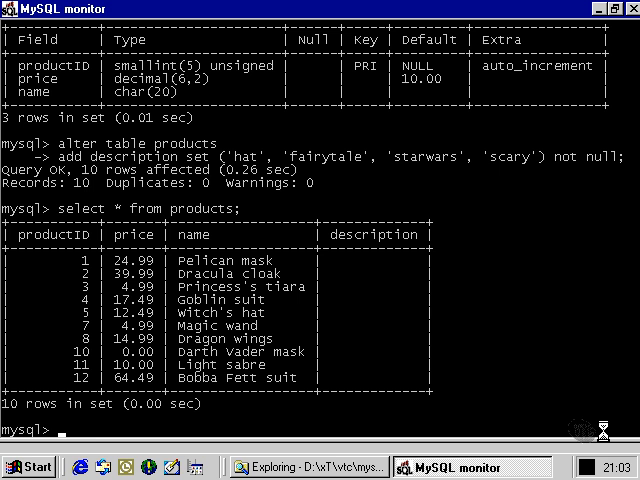
Write UPDATE products SET description = ('hat') for the Pelican mask
{"action": "type", "text": "update p"}
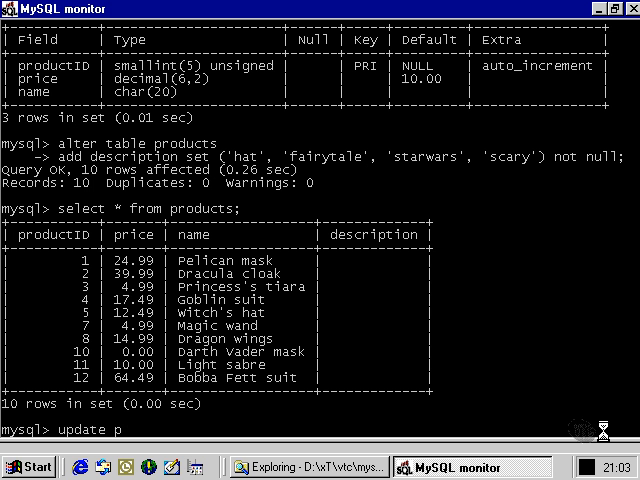
{"action": "type", "text": "roducts"}
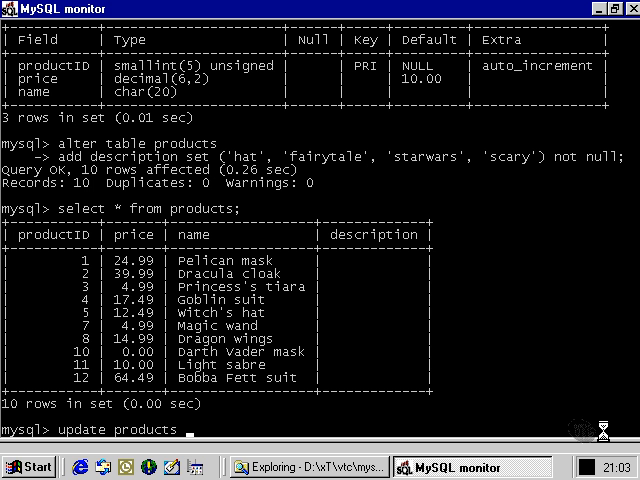
{"action": "type", "text": "set"}
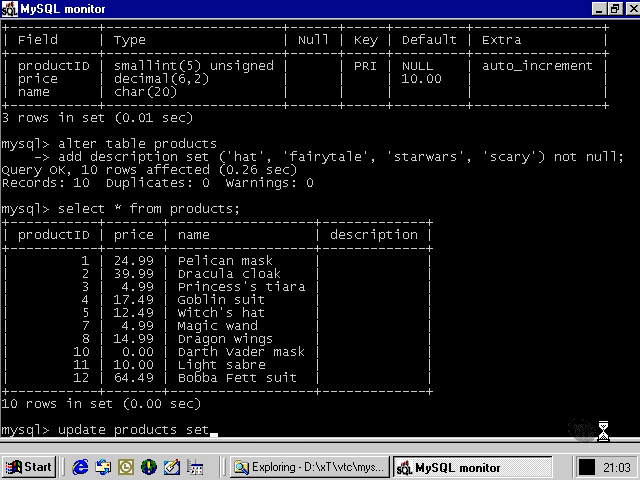
{"action": "type", "text": "descriptio"}
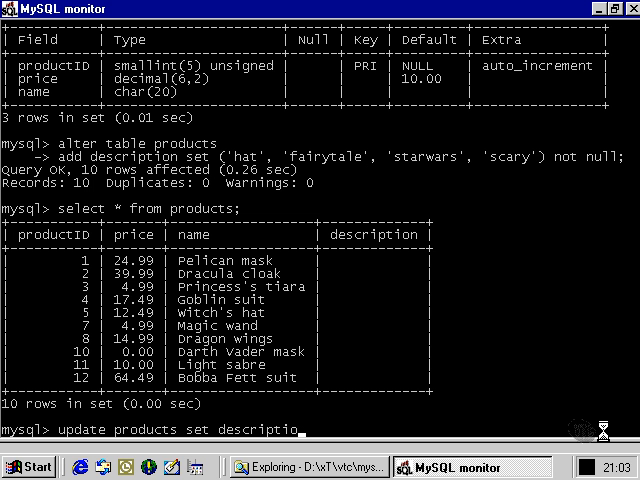
{"action": "type", "text": "="}
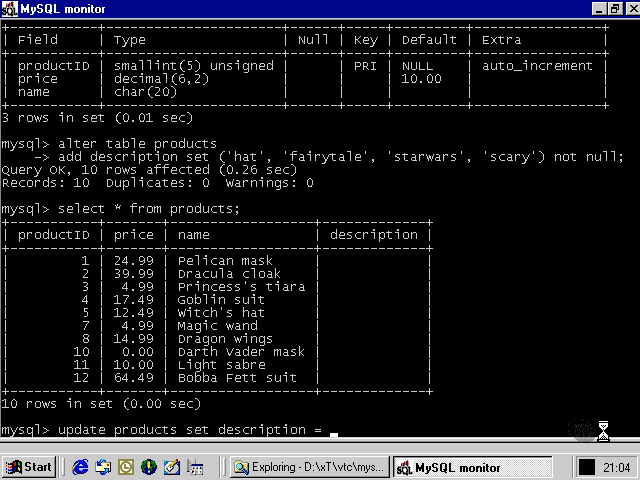
{"action": "type", "text": "("}
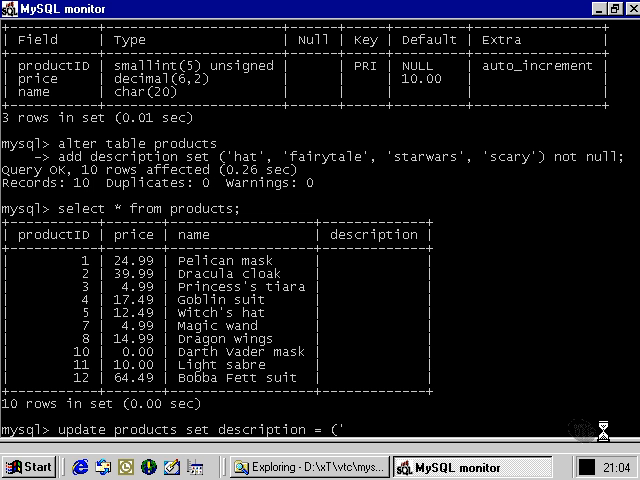
{"action": "type", "text": "hat'"}
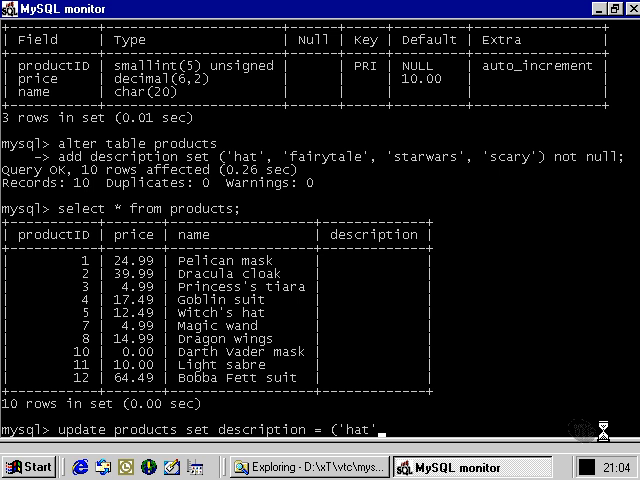
{"action": "type", "text": ")"}
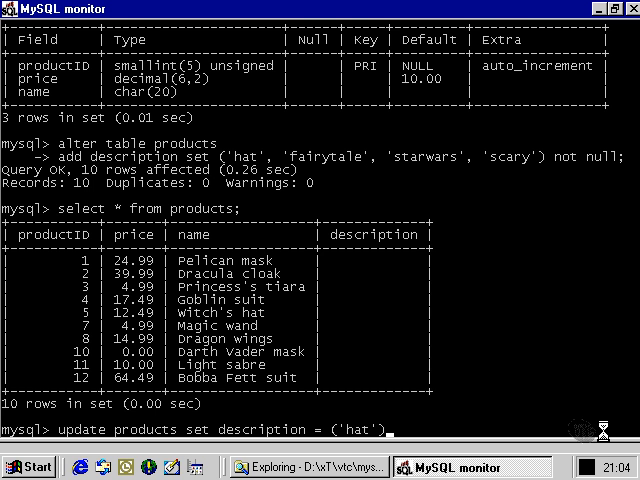
Restrict the update to productID = 1, run it, and begin a select to confirm
{"action": "type", "text": "where"}
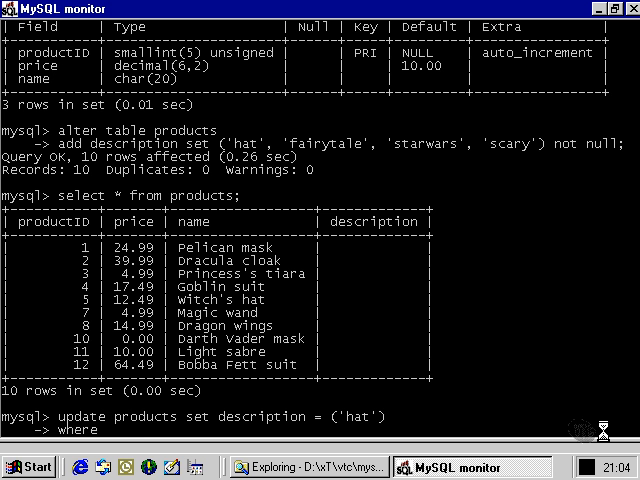
{"action": "type", "text": "productID"}
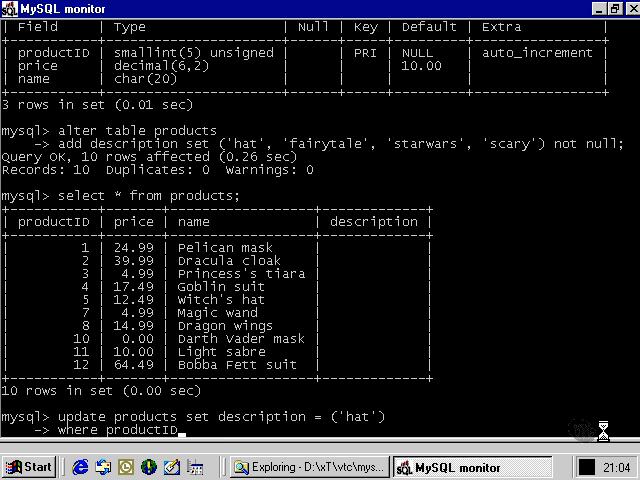
{"action": "type", "text": "= 1;"}
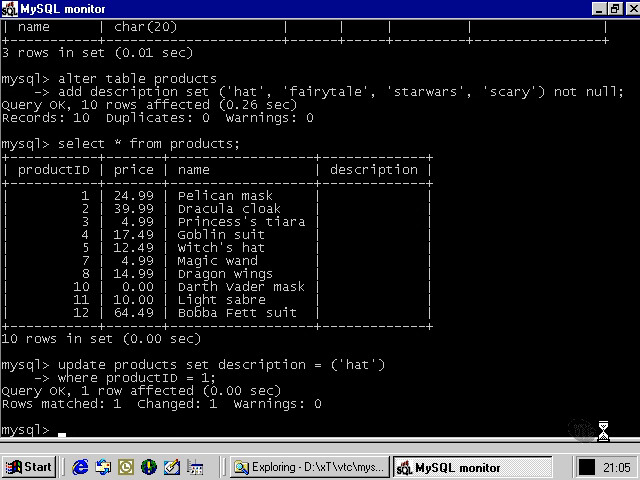
{"action": "type", "text": "select * from products;"}
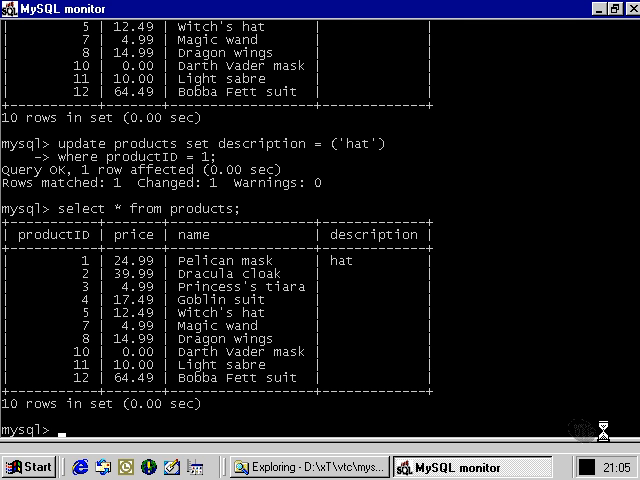
Update product 3 so its description is 'hat,fairytale'
{"action": "type", "text": "update products set description = ('hat')"}
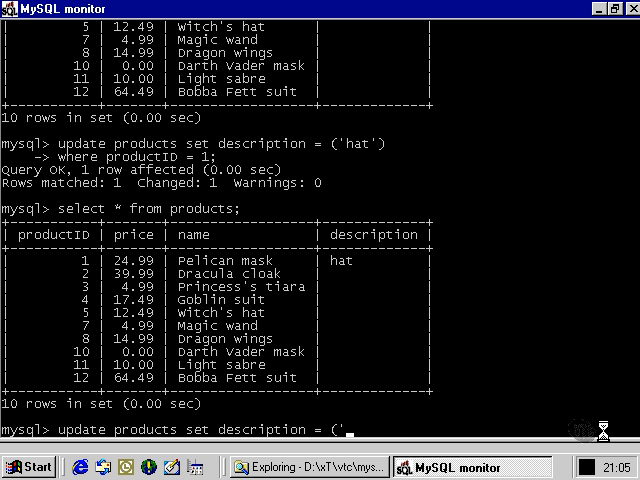
{"action": "type", "text": "hat,f"}
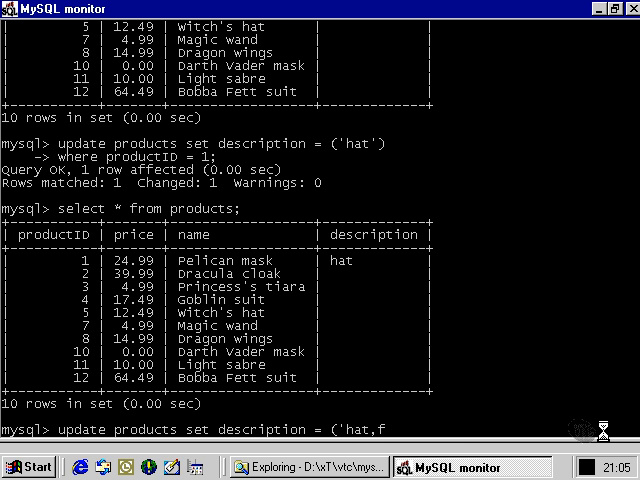
{"action": "type", "text": "airytale')"}
{"action": "type", "text": "where product"}
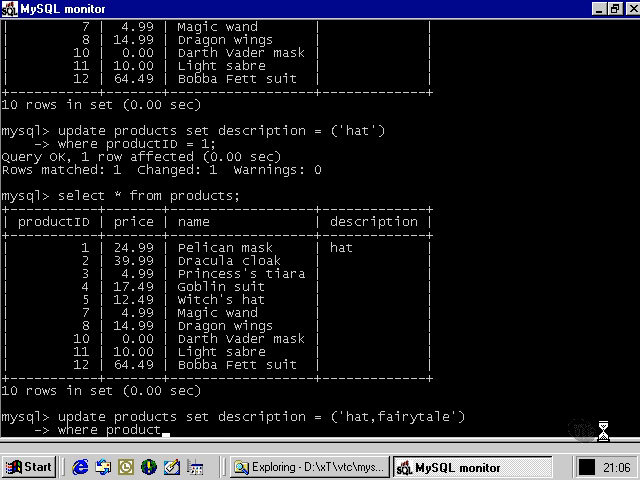
{"action": "type", "text": "ID ="}
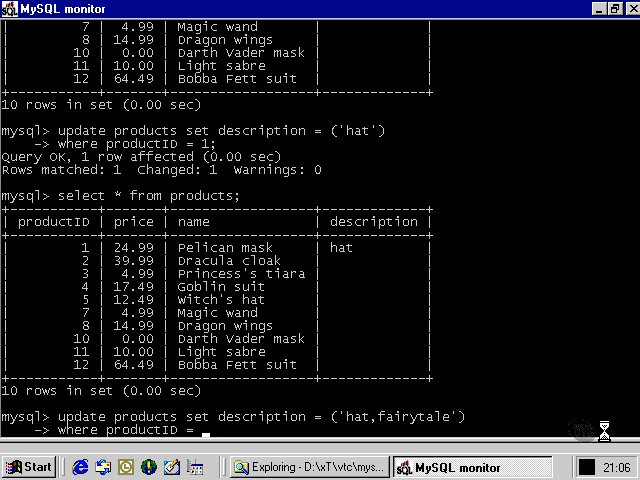
{"action": "type", "text": "3;"}
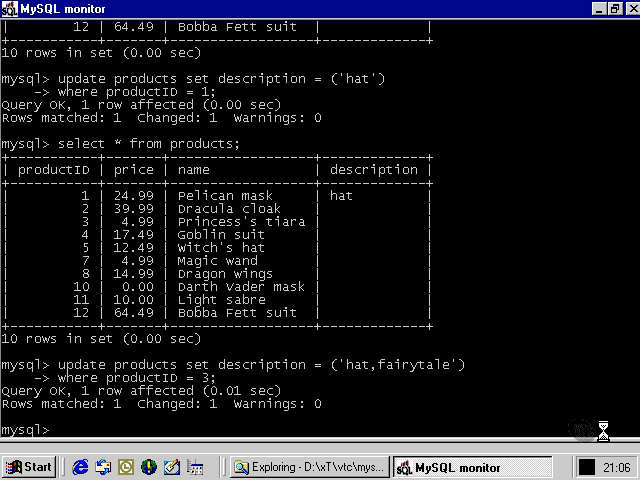
Select all products to confirm the change and begin the next update
{"action": "type", "text": "select *"}
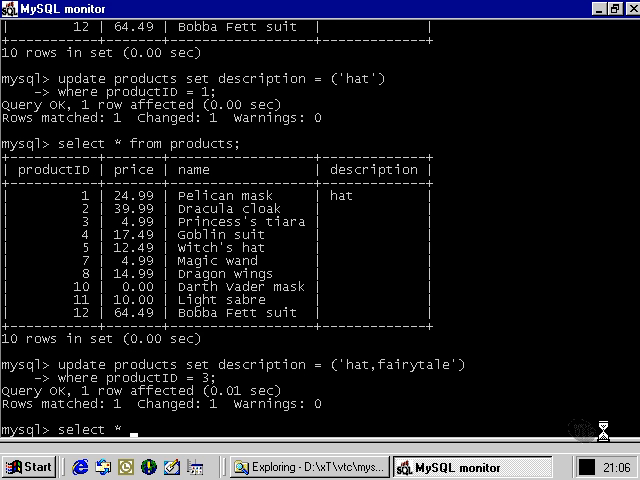
{"action": "type", "text": "from producs"}
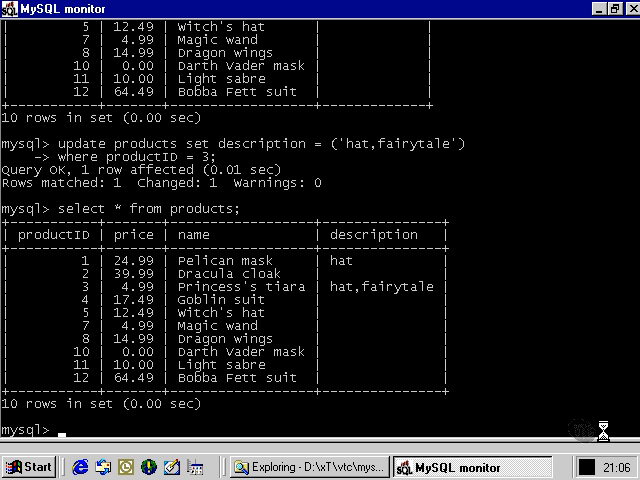
{"action": "type", "text": "update"}
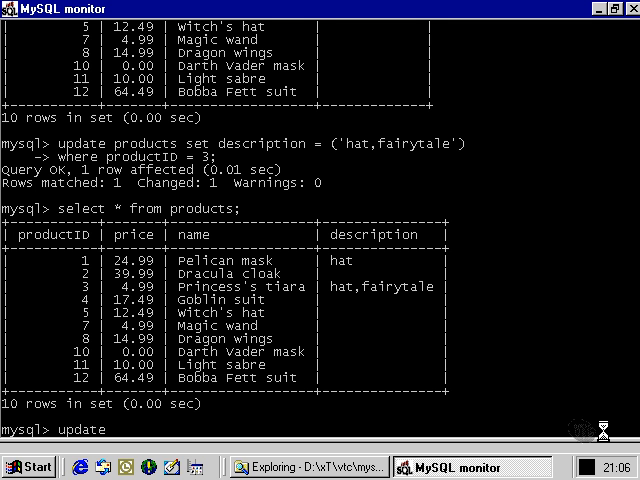
Attempt to set product 11's description to 'camel', which only raises a warning, then list products again
{"action": "type", "text": "products set description"}
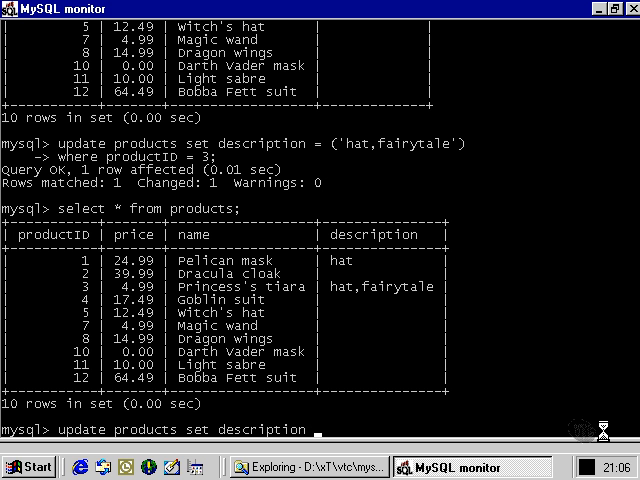
{"action": "type", "text": "("}
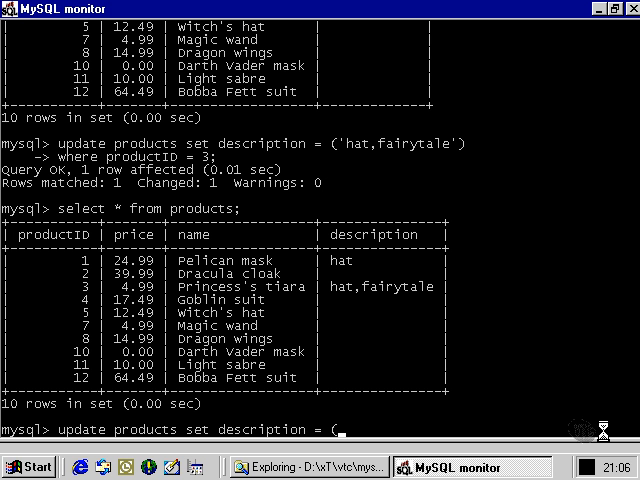
{"action": "type", "text": "'camel'"}
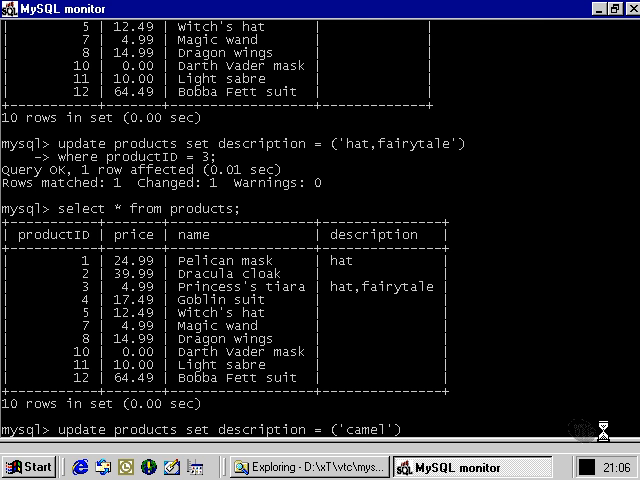
{"action": "type", "text": "where"}
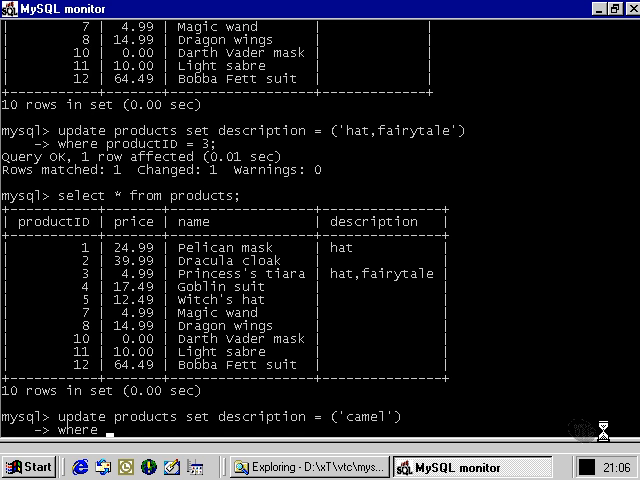
{"action": "type", "text": "productID ="}
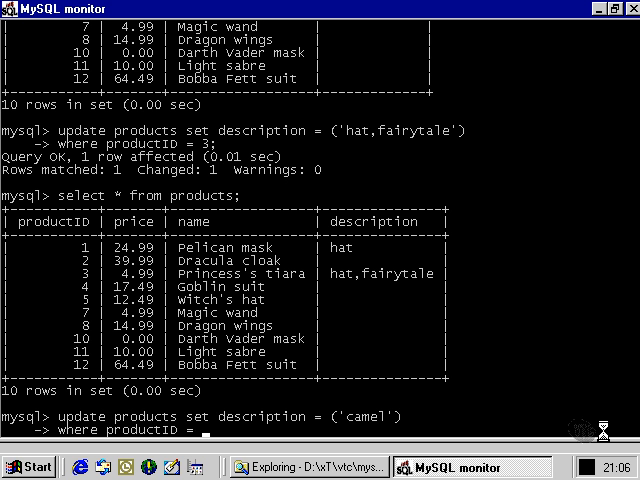
{"action": "type", "text": "11;"}
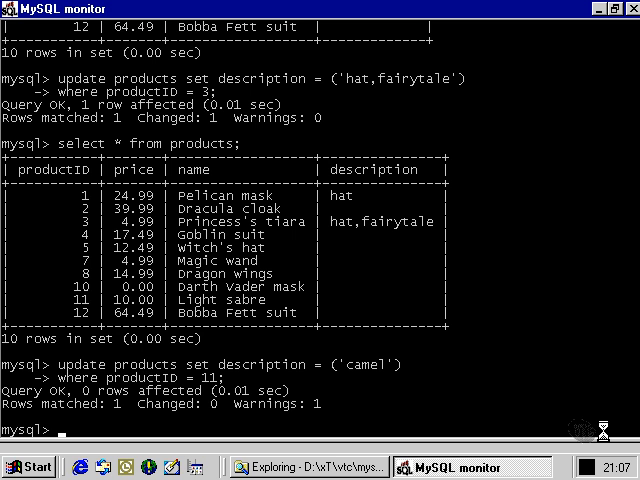
{"action": "type", "text": "where productID = 11;"}
{"action": "type", "text": "select * from products;"}
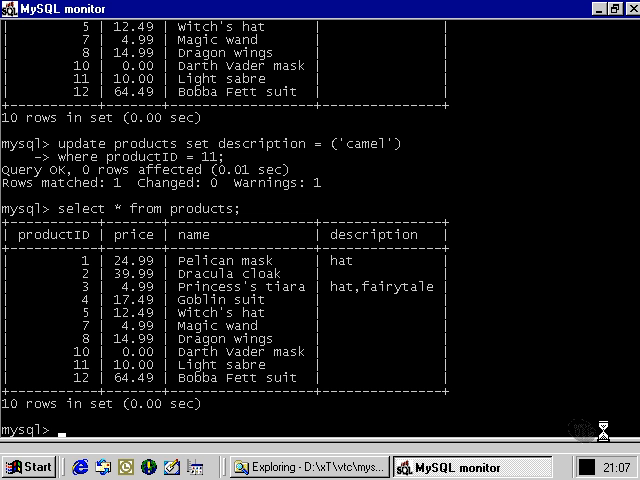
Run SHOW COLUMNS FROM products to display the description SET definition
{"action": "type", "text": "show columns"}
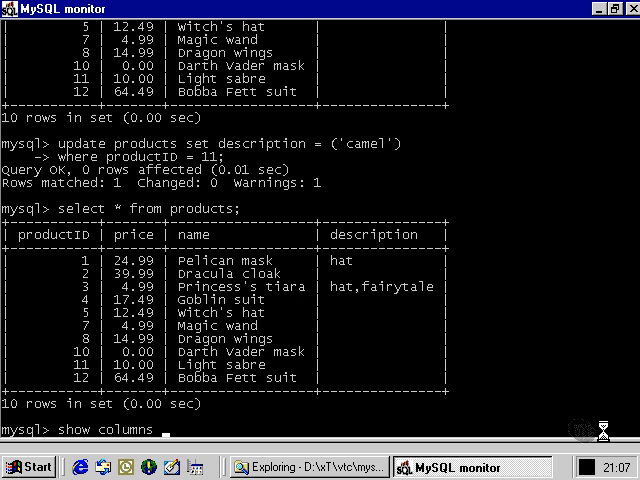
{"action": "type", "text": "from products;"}
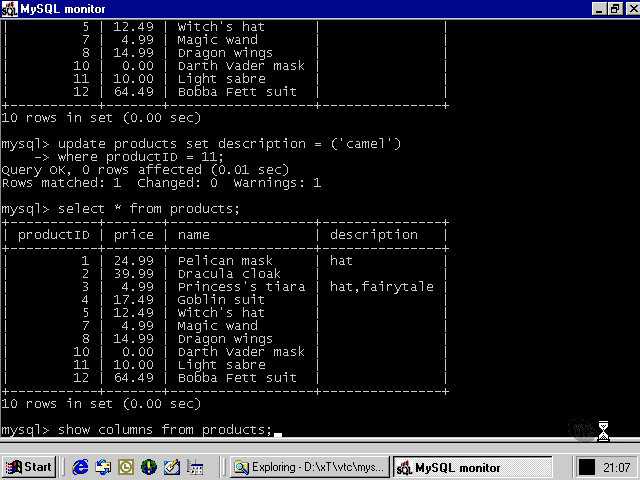
{"action": "key", "text": "Return"}
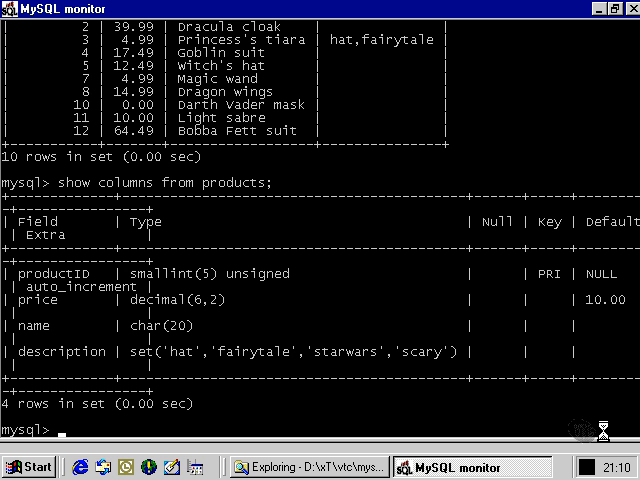
Start typing UPDATE products at the prompt
{"action": "type", "text": "update pr"}
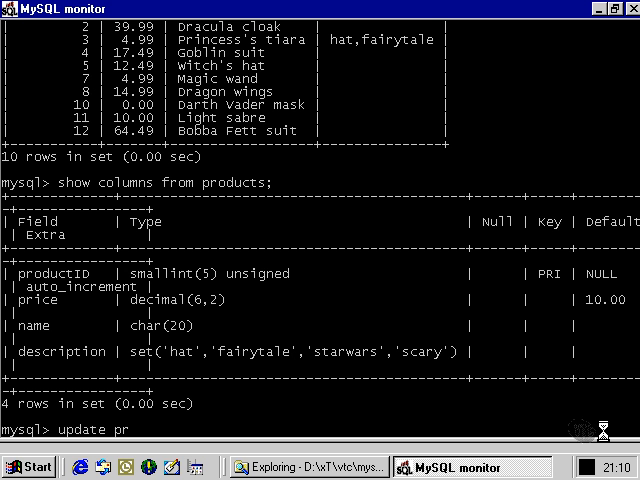
{"action": "type", "text": "oducts"}
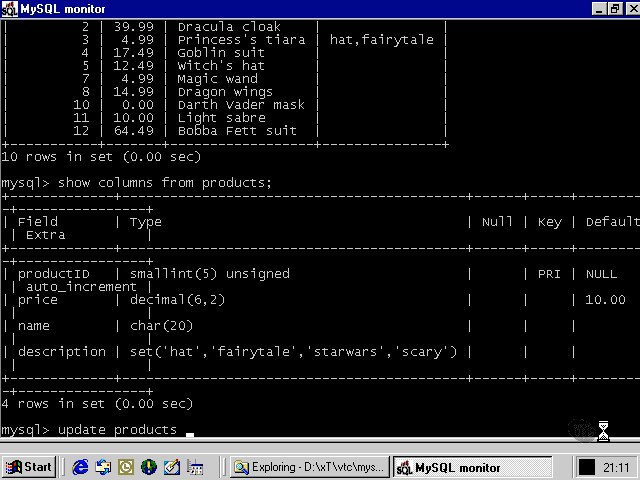
Set product 10's description to the numeric SET value 13 (hat,starwars,scary)
{"action": "type", "text": "s"}
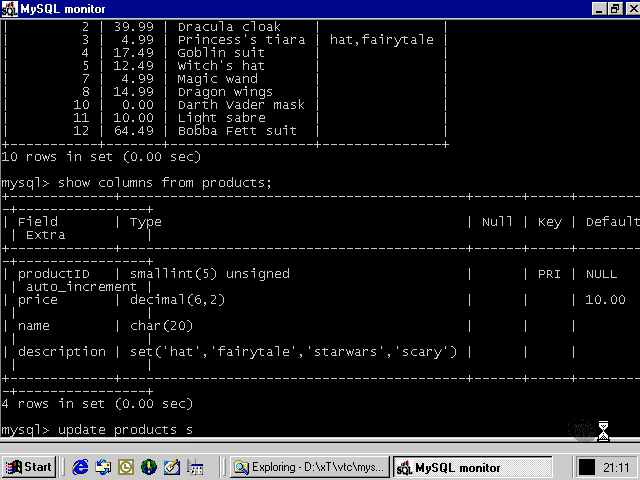
{"action": "type", "text": "et description"}
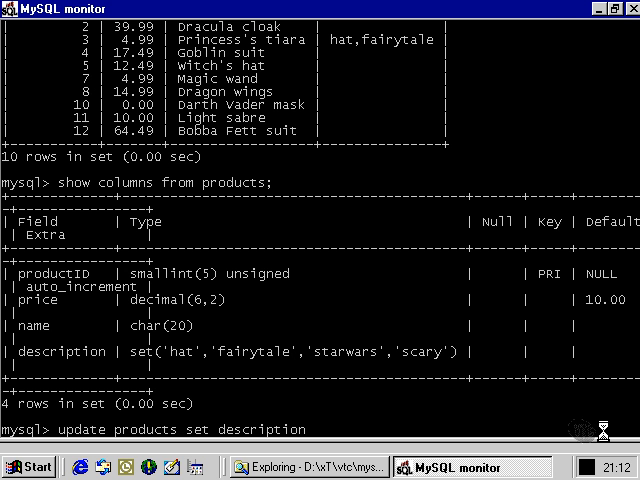
{"action": "type", "text": "= (13)"}
{"action": "type", "text": "where"}
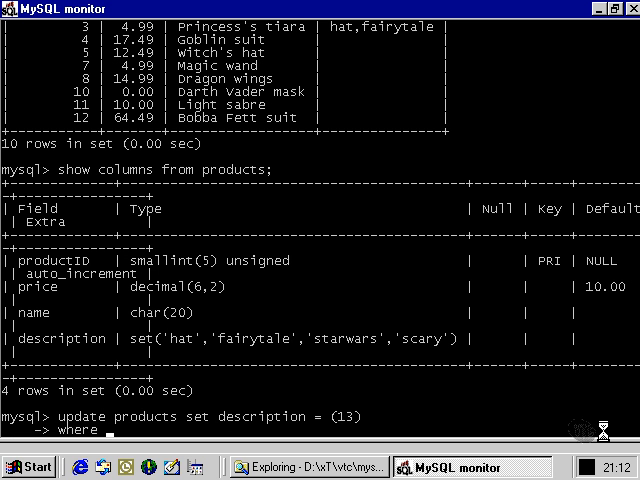
{"action": "type", "text": "productID"}
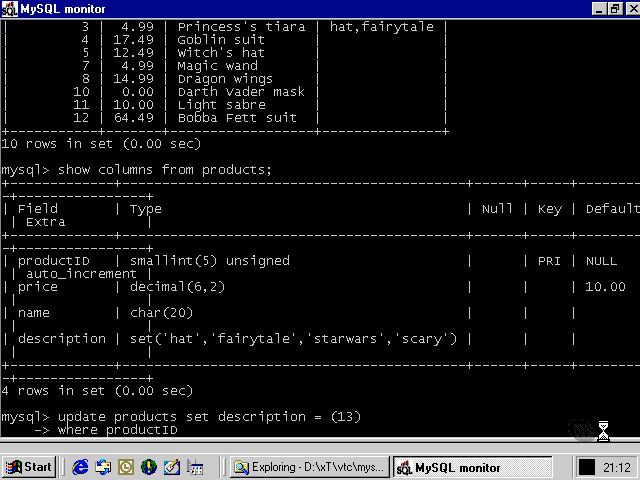
{"action": "type", "text": "= 10;"}
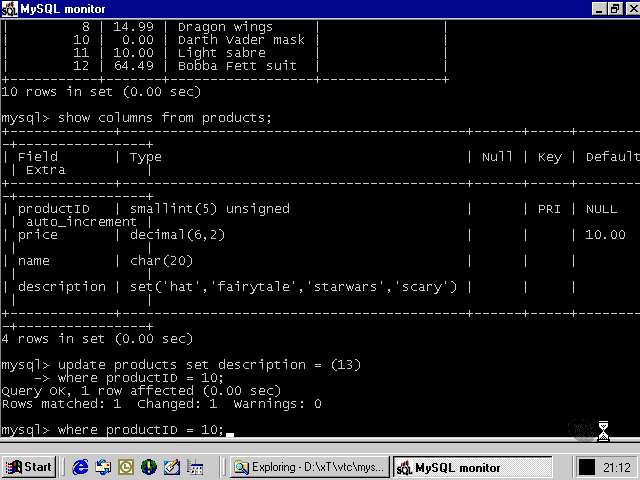
Select all products to confirm the Darth Vader mask shows hat,starwars,scary
{"action": "type", "text": "select * from products;"}
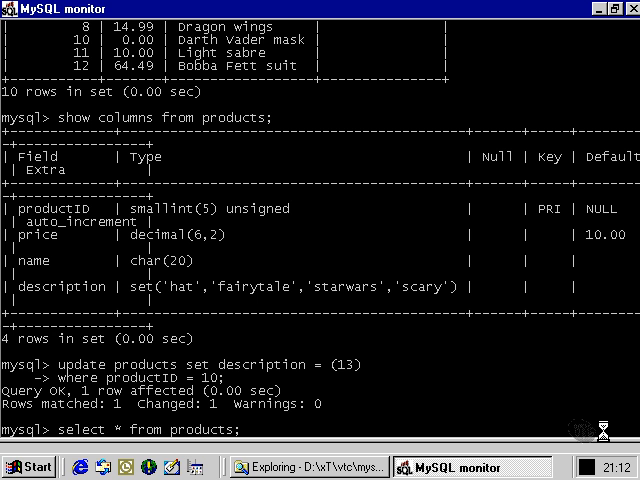
{"action": "key", "text": "Return"}
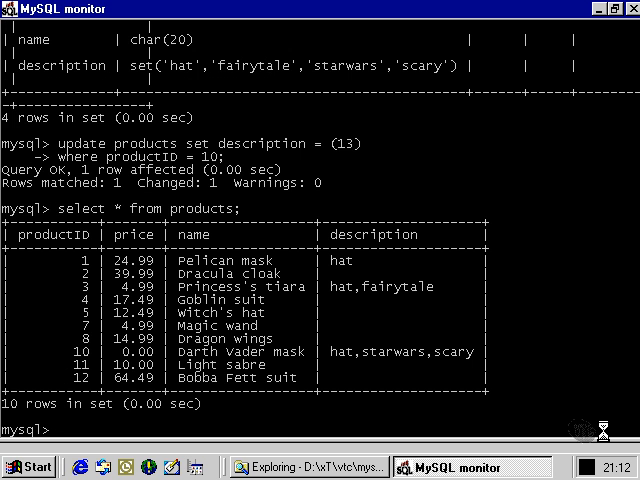